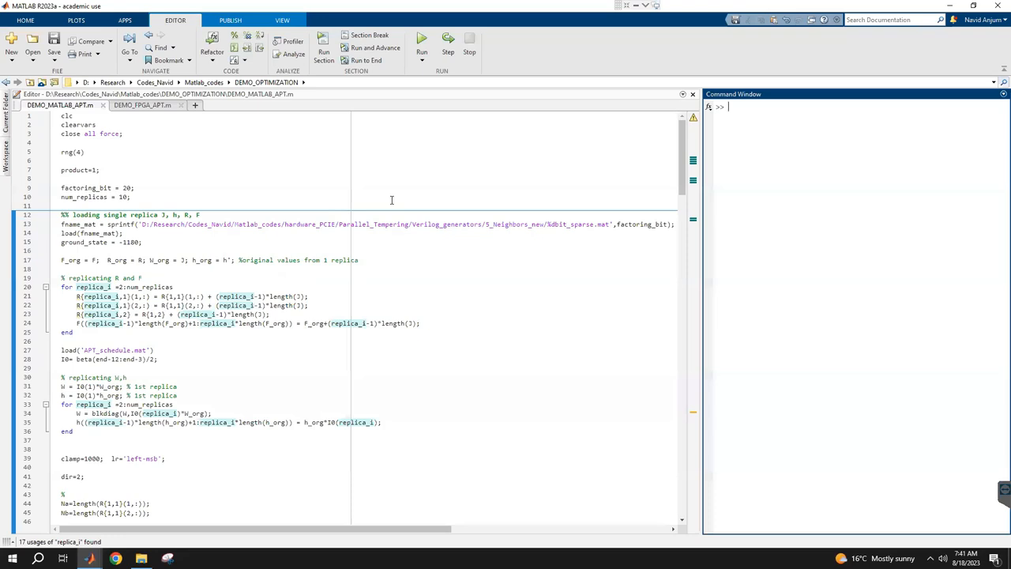
mouse_move(781, 177)
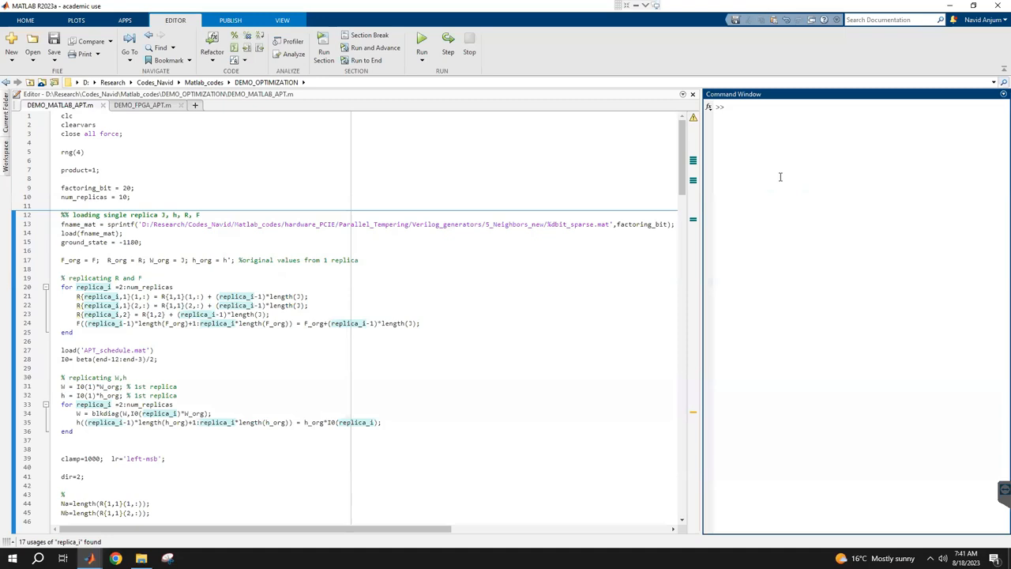
- List primes, compute 827*991 = 819557, and set product=819557 on line 6 of DEMO_MATLAB_APT.m
type("primes(")
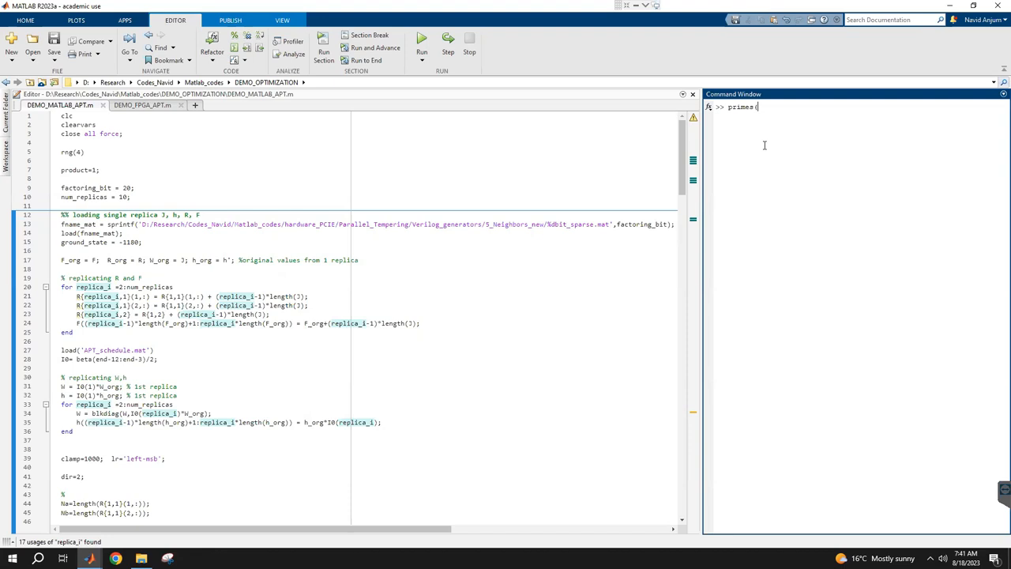
key("Return")
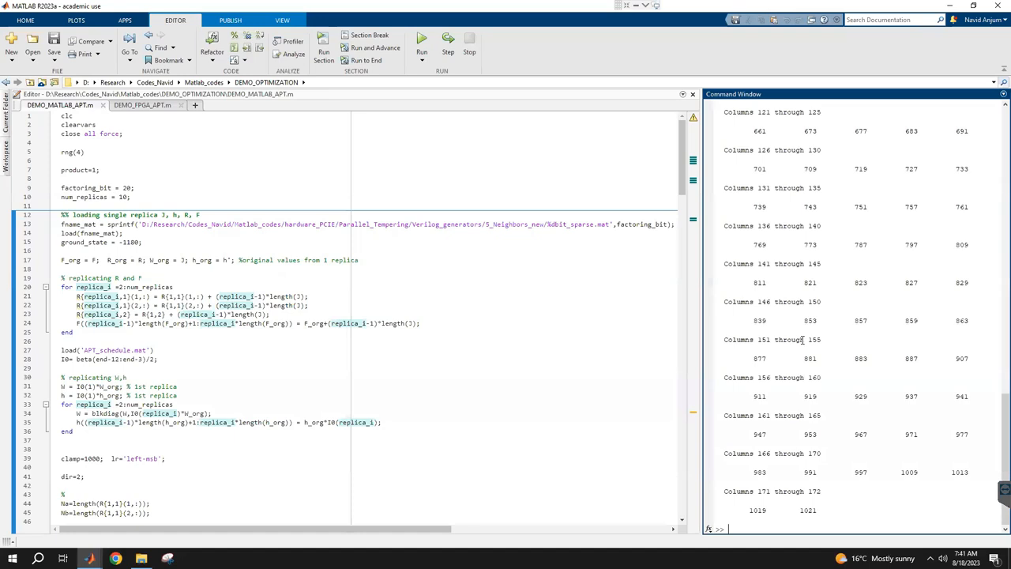
type("827*991")
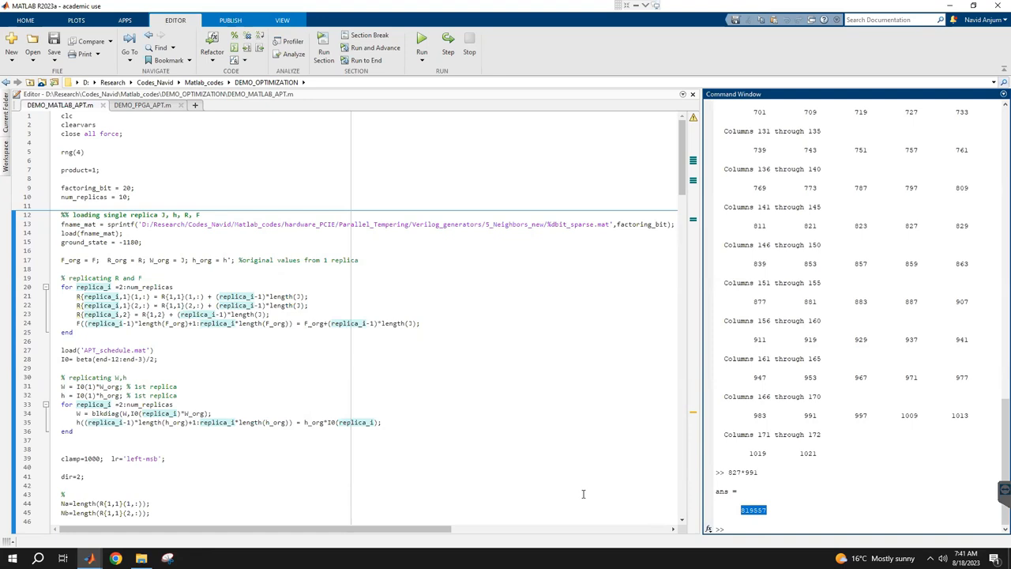
type("819557")
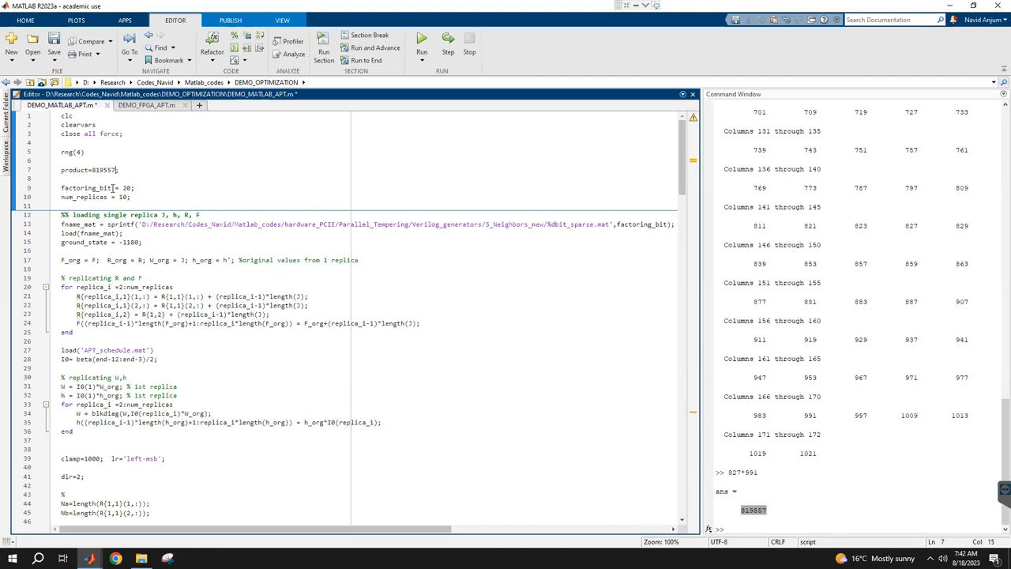
- Run DEMO_MATLAB_APT.m on 819557; CPU run reports no factors at 93.39% of ground state
left_click(421, 41)
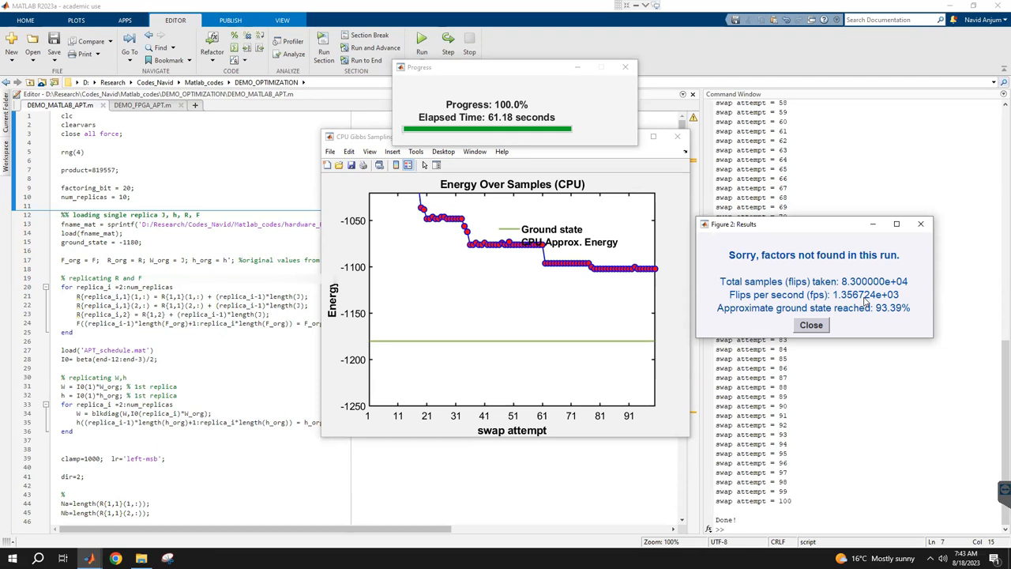
mouse_move(872, 313)
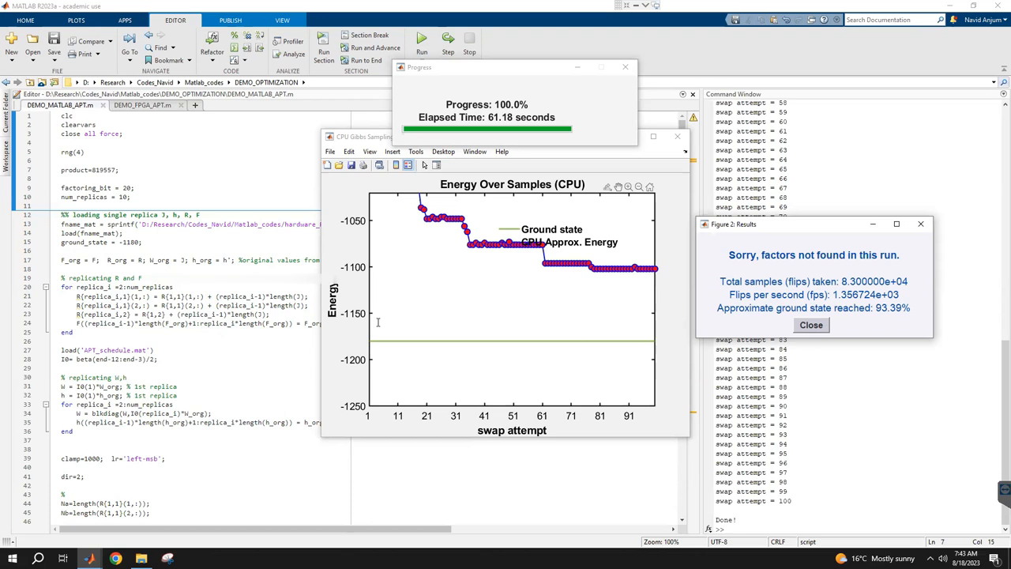
- Run DEMO_FPGA_APT.m on 819557; FPGA run reports no factors at 99.66% of ground state
left_click(810, 325)
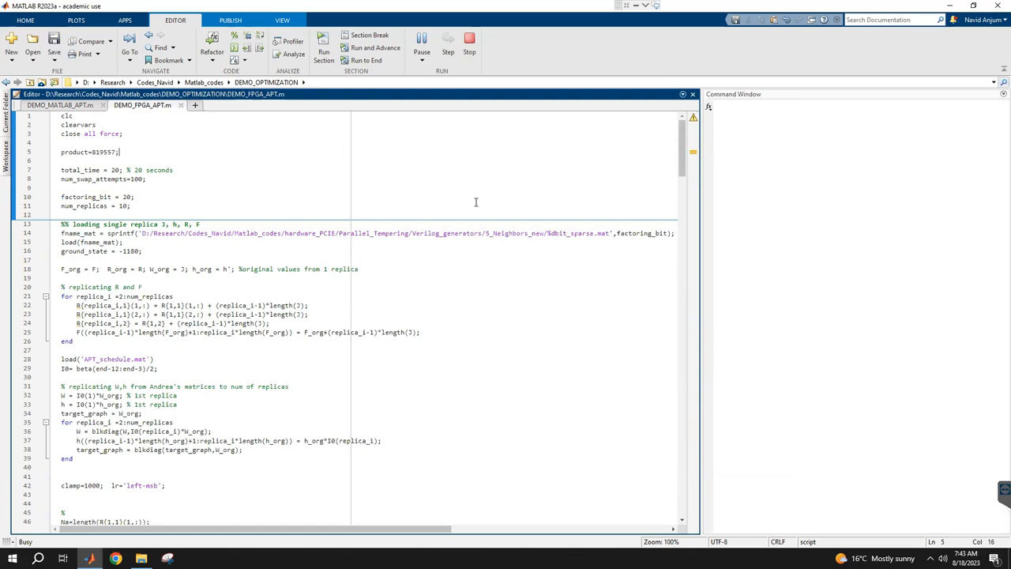
left_click(324, 47)
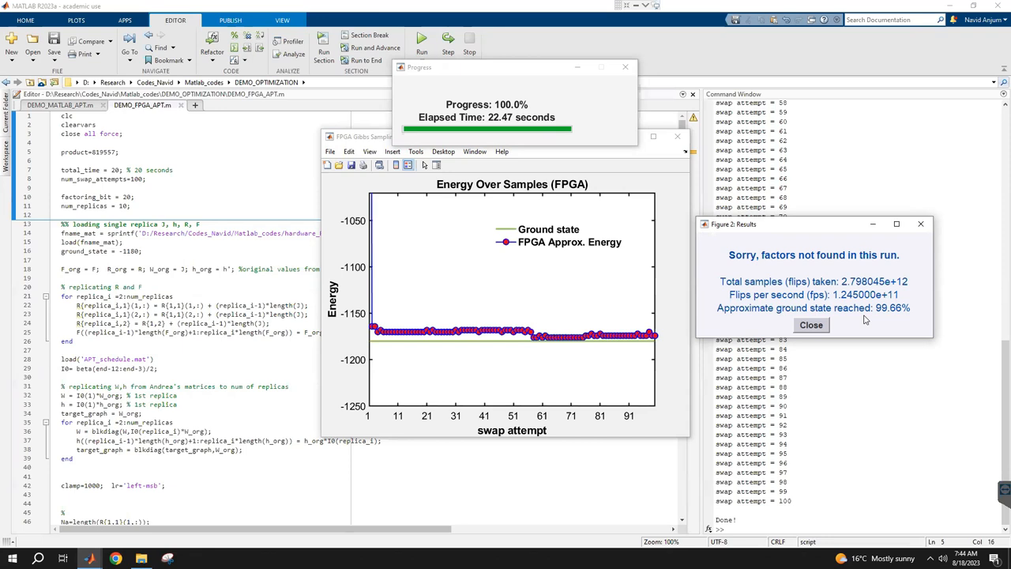
mouse_move(876, 319)
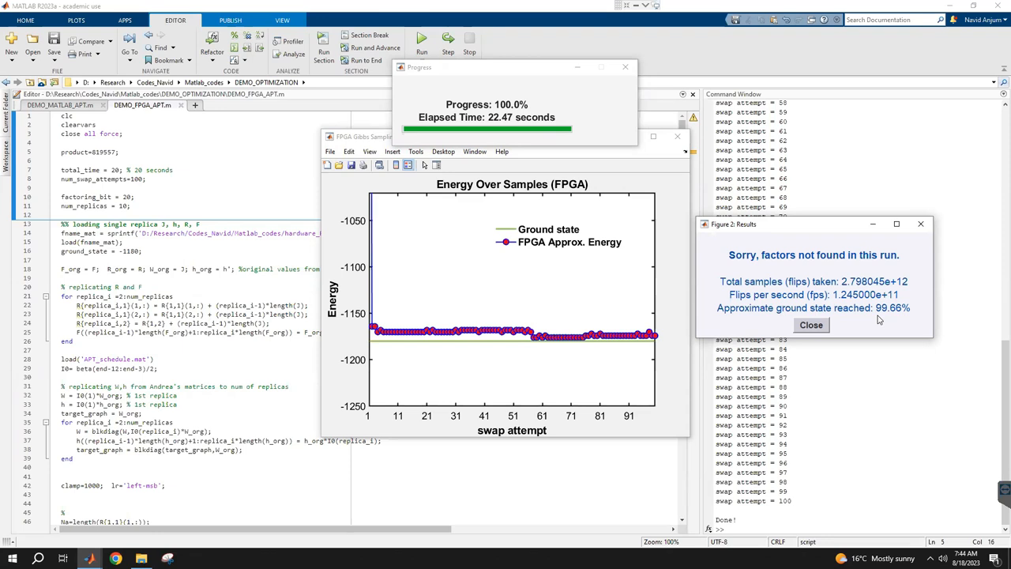
- Raise num_swap_attempts on line 8 of the FPGA script and rerun it
left_click(810, 325)
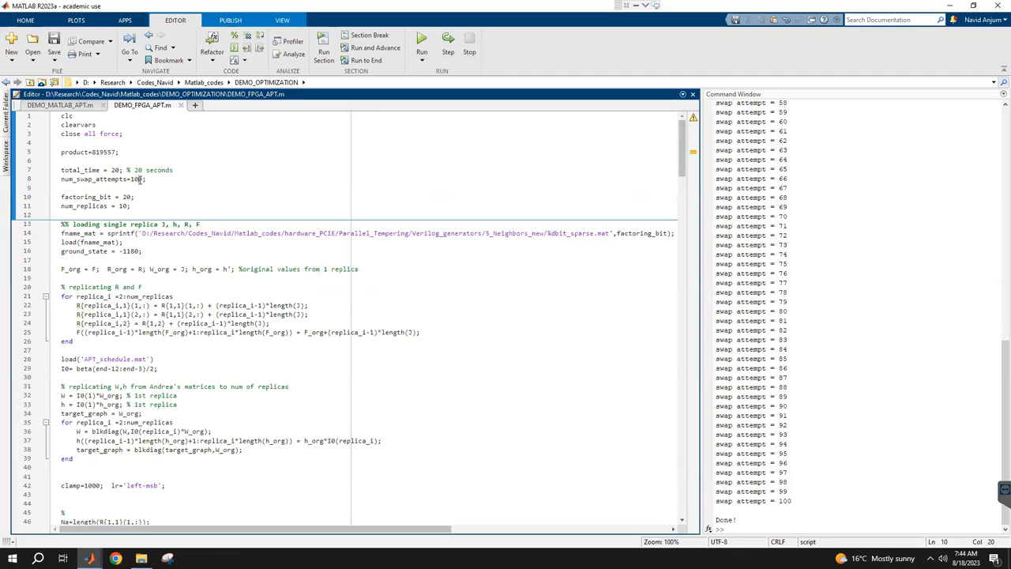
scroll("down", 3)
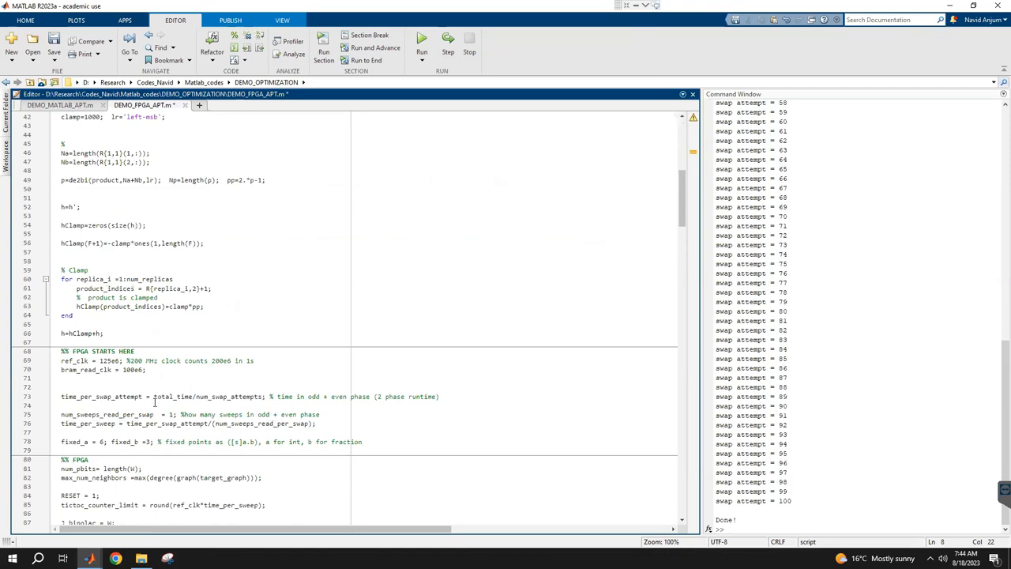
scroll("down", 3)
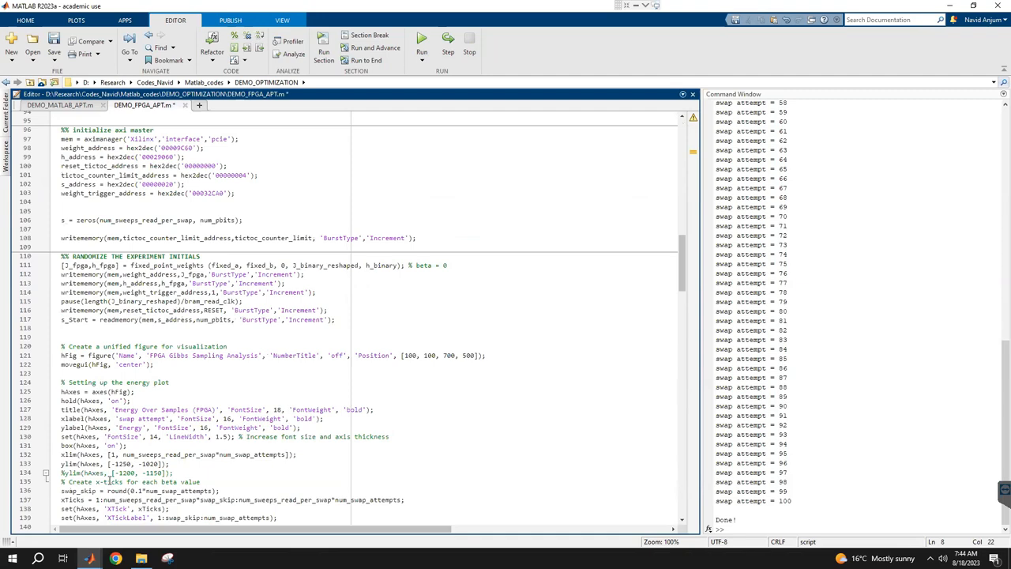
left_click(422, 44)
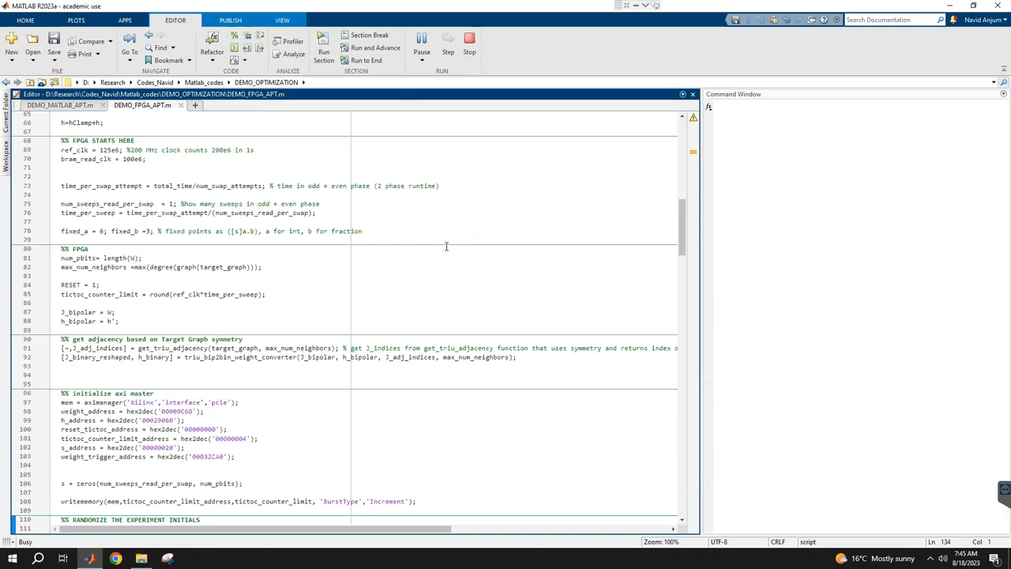
- Let the FPGA rerun factor 819557 into 827 × 991 at 100% ground state, then list primes again
left_click(324, 46)
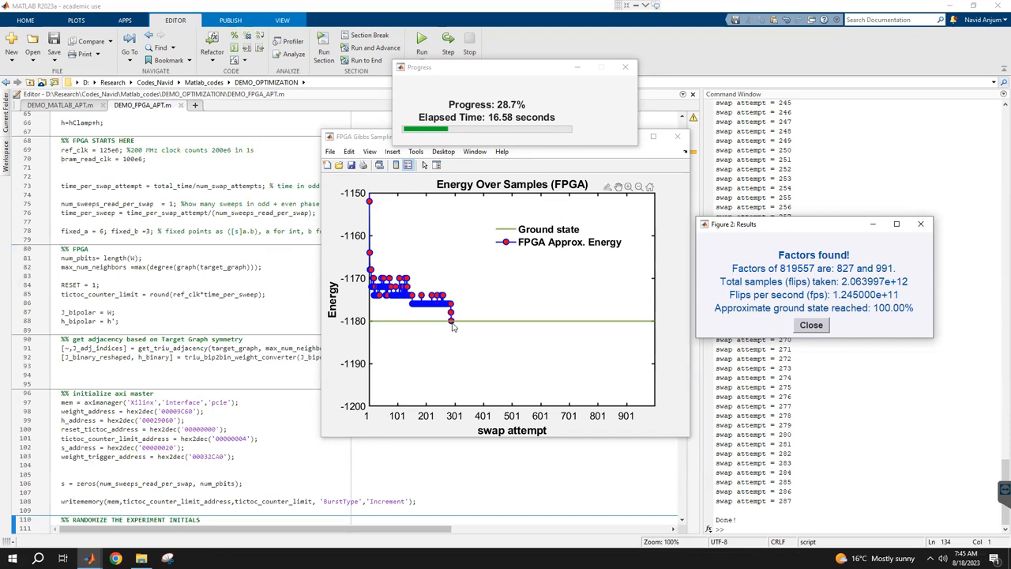
mouse_move(580, 370)
type("1021")
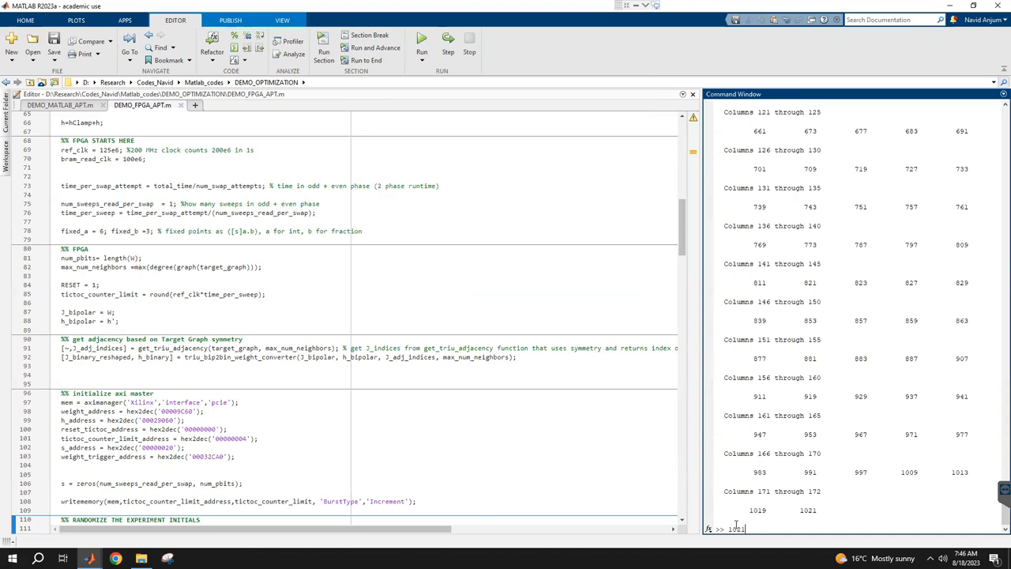
- Compute 1021*971 = 991391, set it as the script's product, and rerun the FPGA script
type("*971")
key("Return")
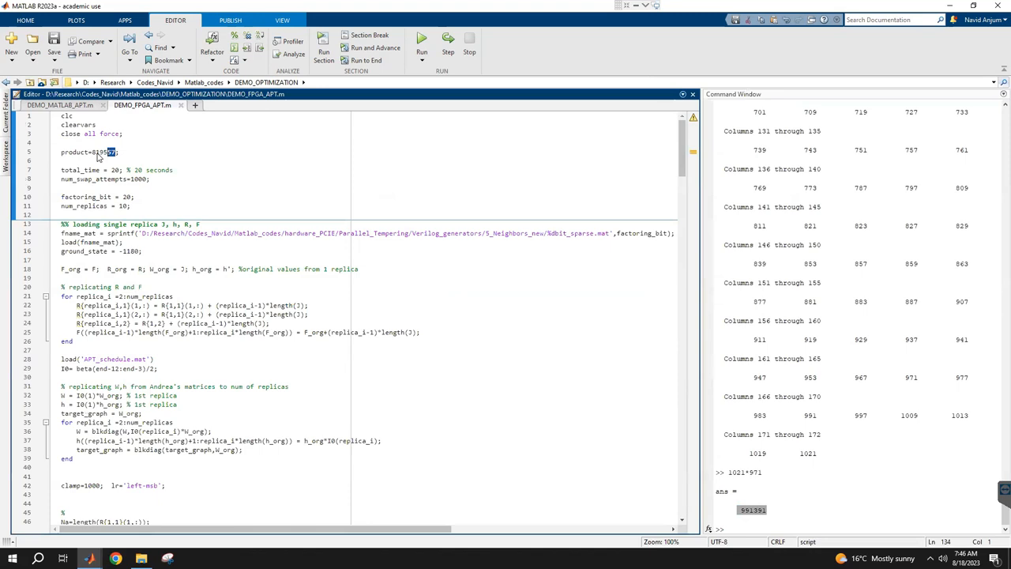
left_click(422, 38)
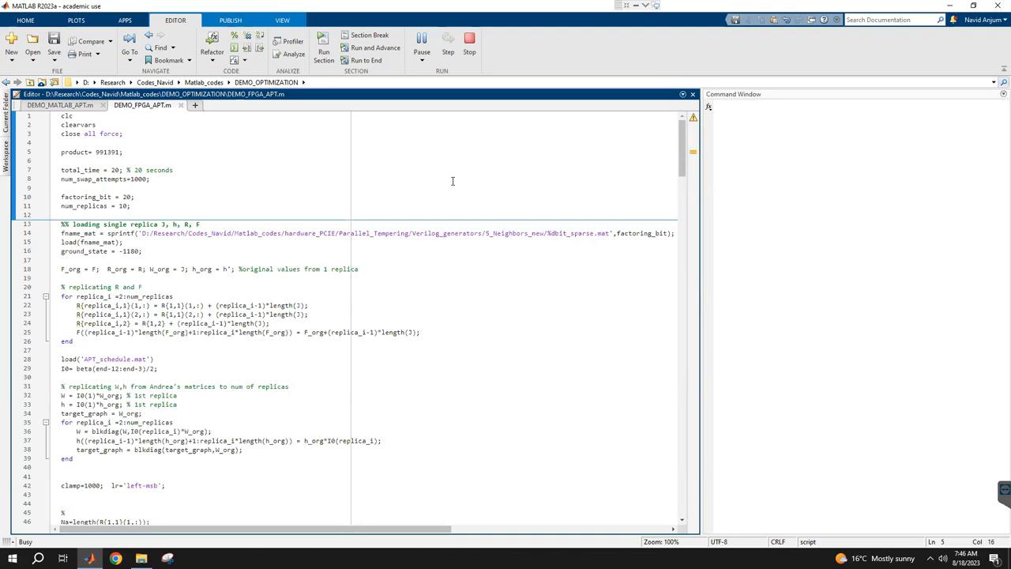
- Let the FPGA run factor 991391 into 1021 × 971, reaching 100% of ground state
left_click(323, 48)
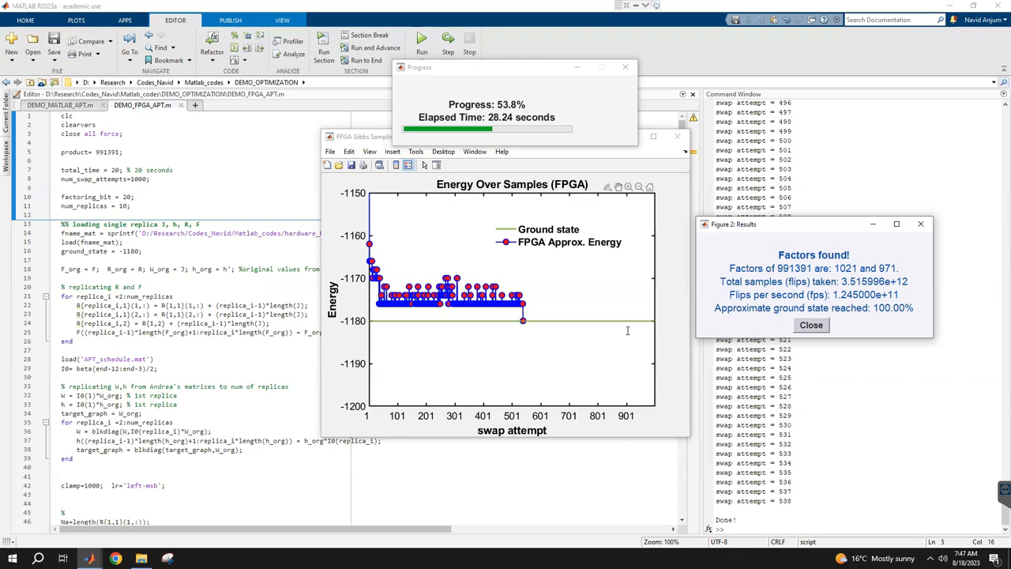
mouse_move(660, 335)
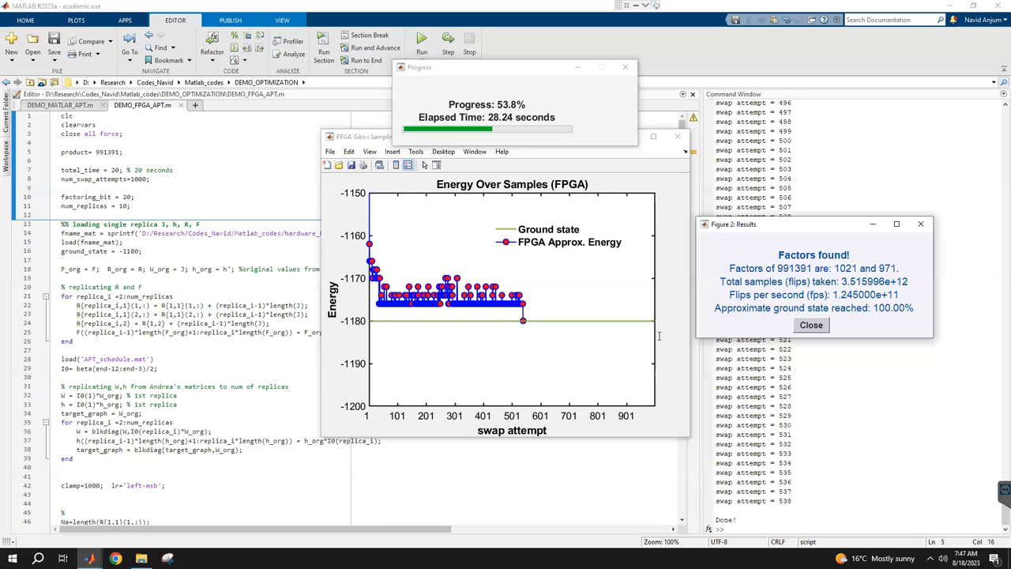